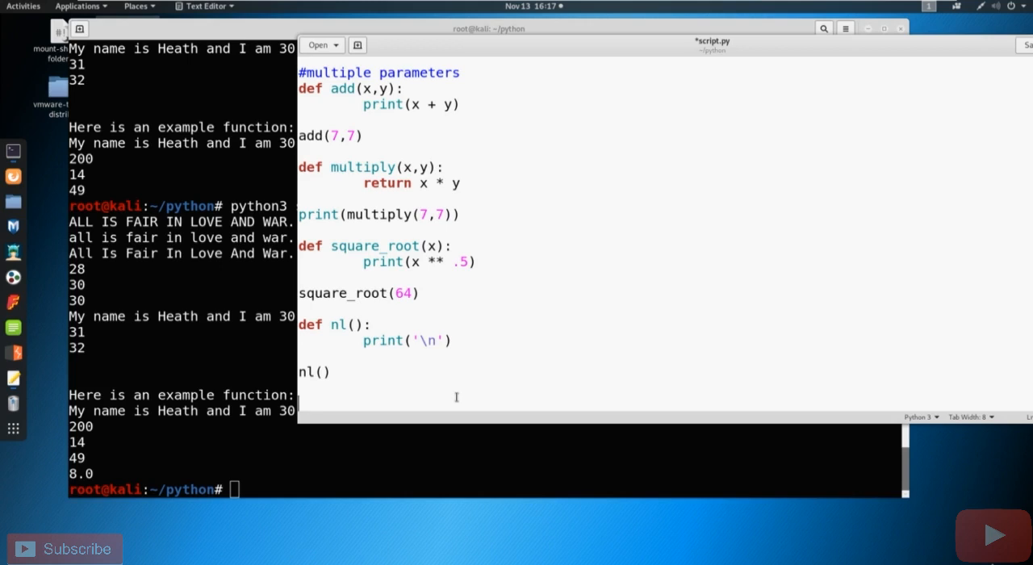
# Add the comment #Boolean expressions (True or False) below nl()
pyautogui.write('#Boo')
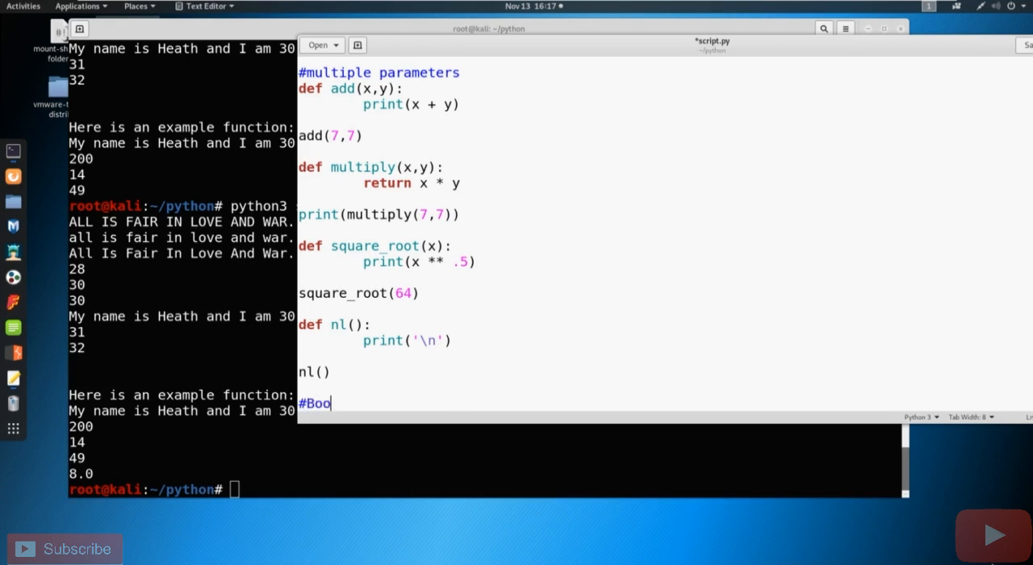
pyautogui.write('lean exp')
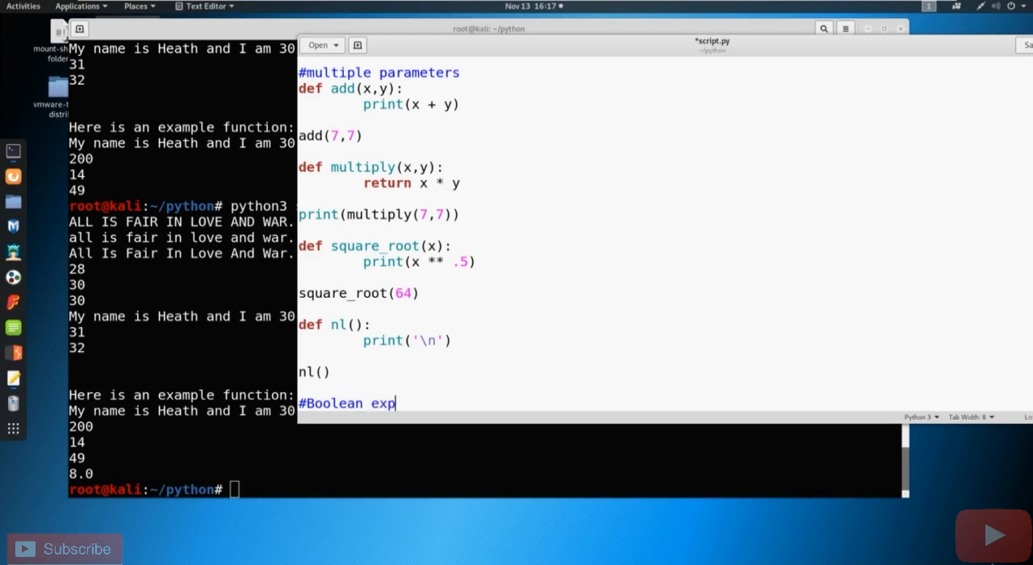
pyautogui.write('ressions')
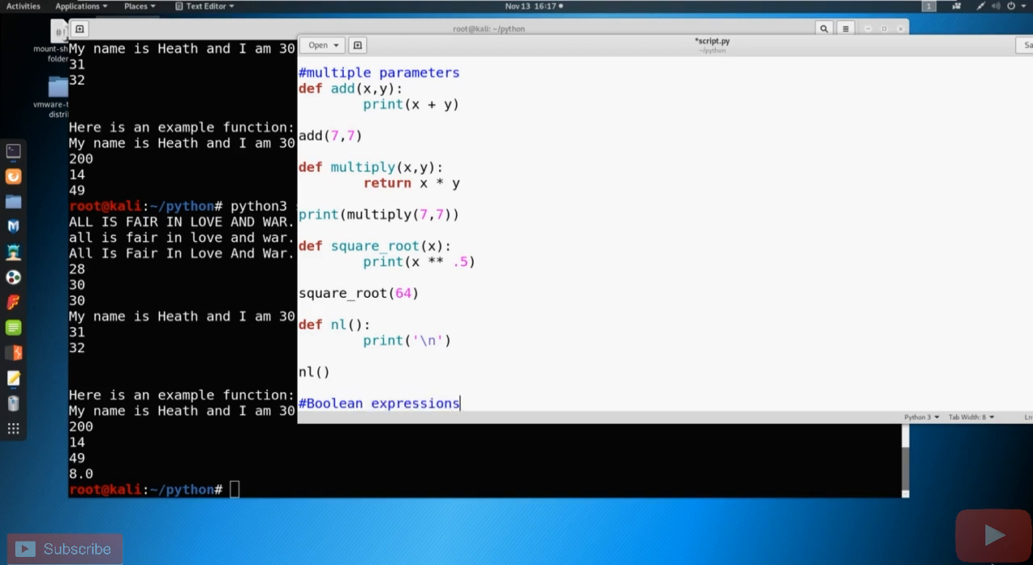
pyautogui.write('(T')
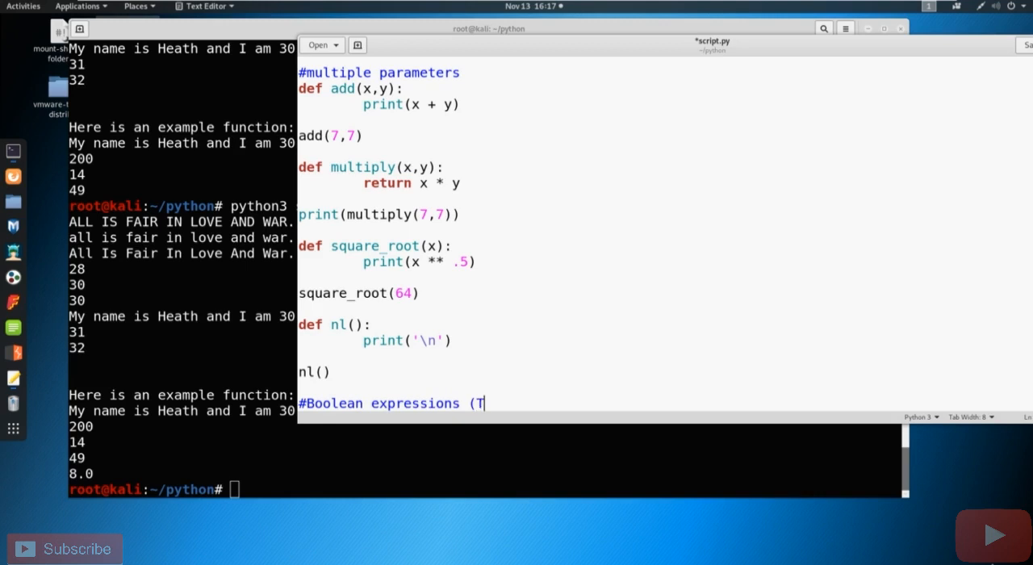
pyautogui.write('rue or')
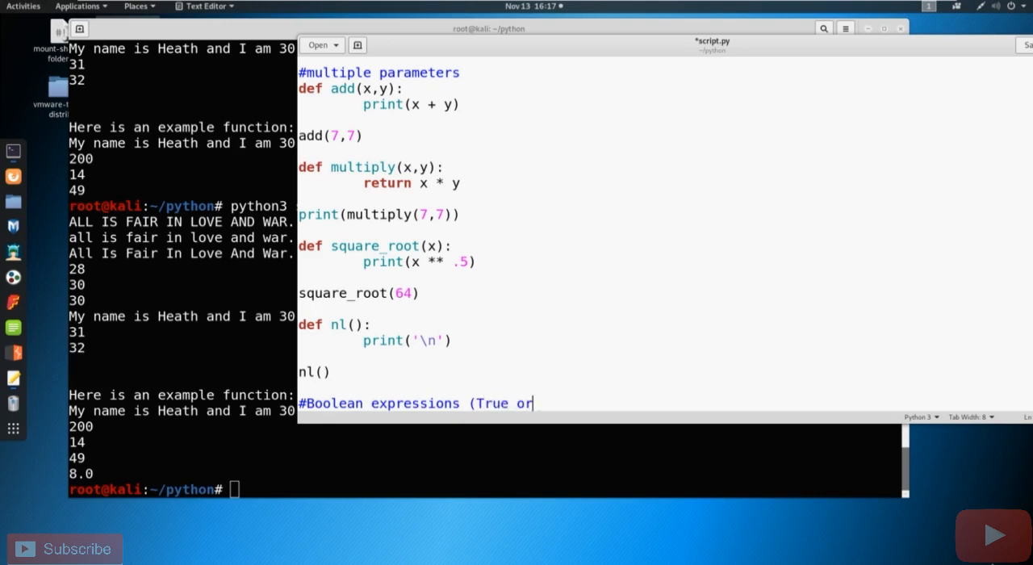
pyautogui.write('False)')
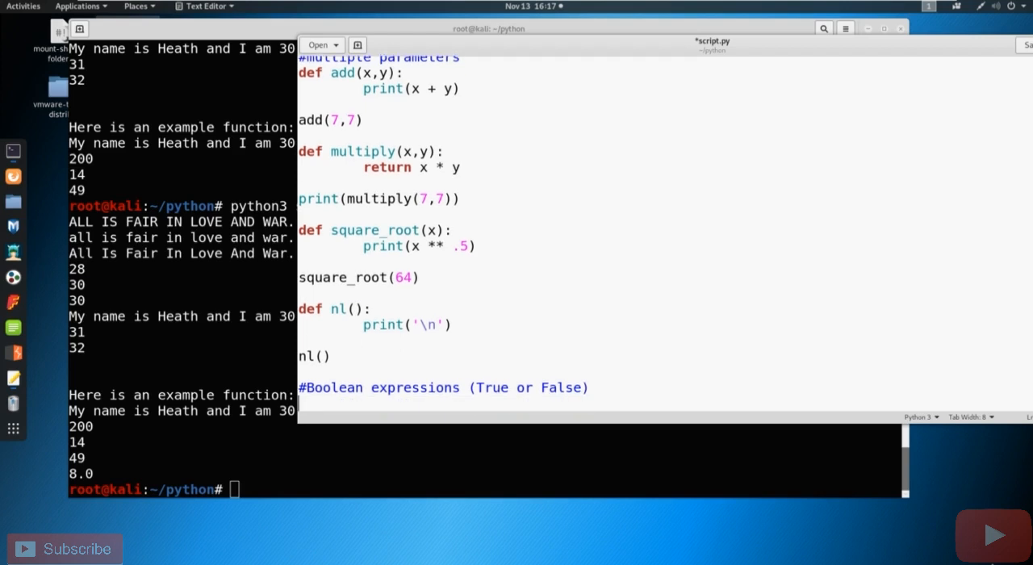
# Add the heading line print("Boolean expressions:")
pyautogui.write('print')
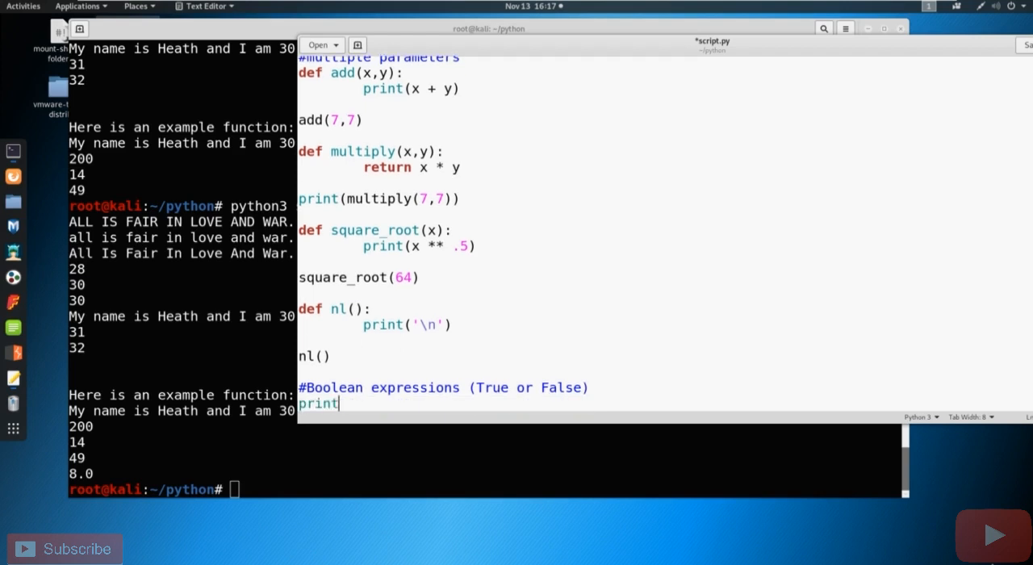
pyautogui.write('("Boolean expressio')
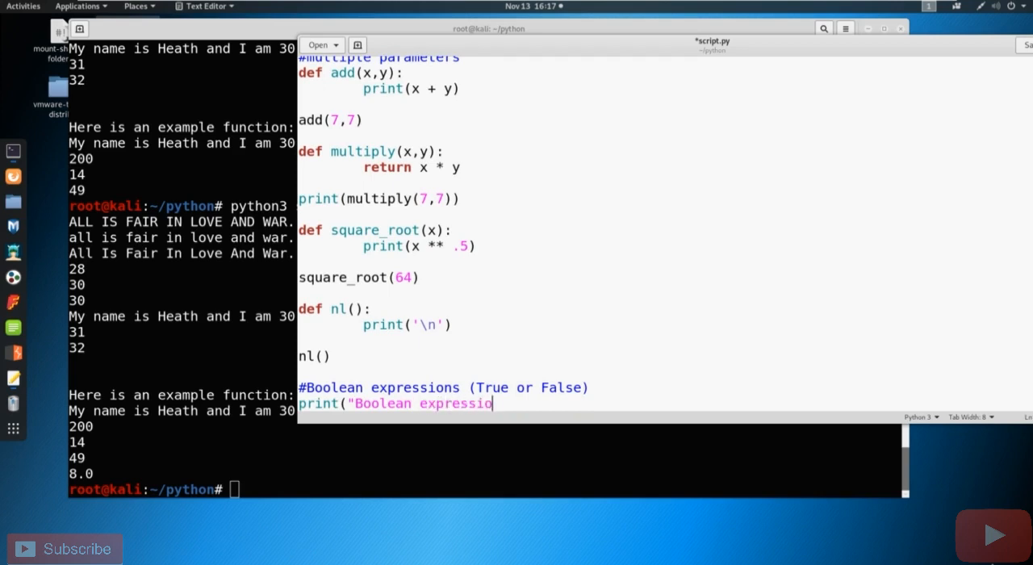
pyautogui.write('ns:")')
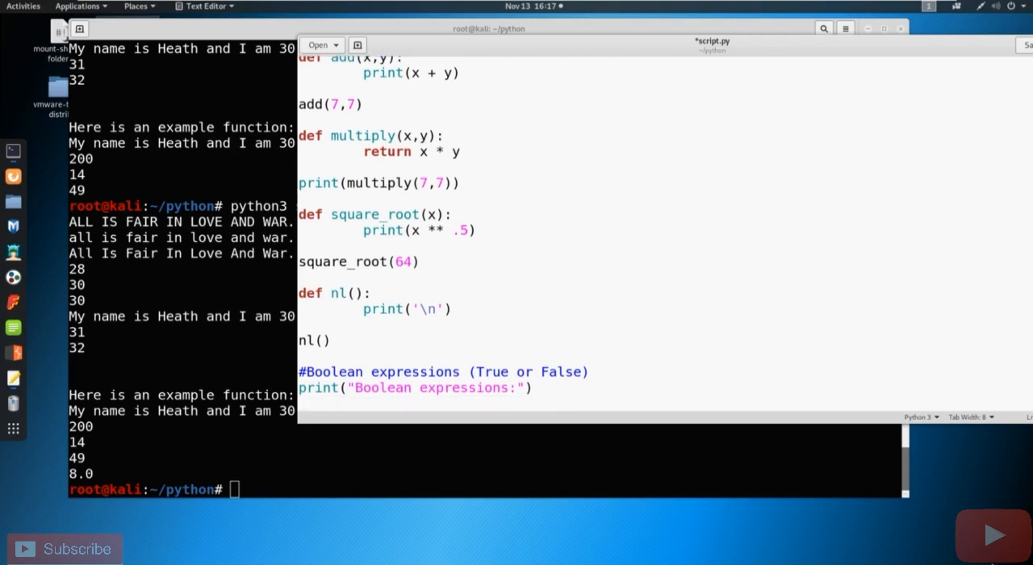
# Define bool1 = True on a new line
pyautogui.scroll(3)
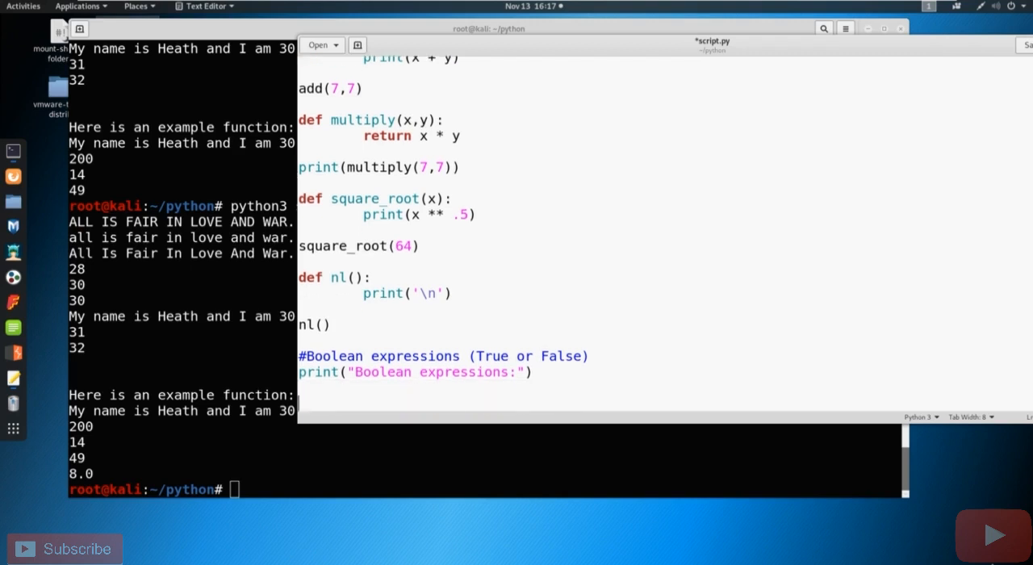
pyautogui.write('bool')
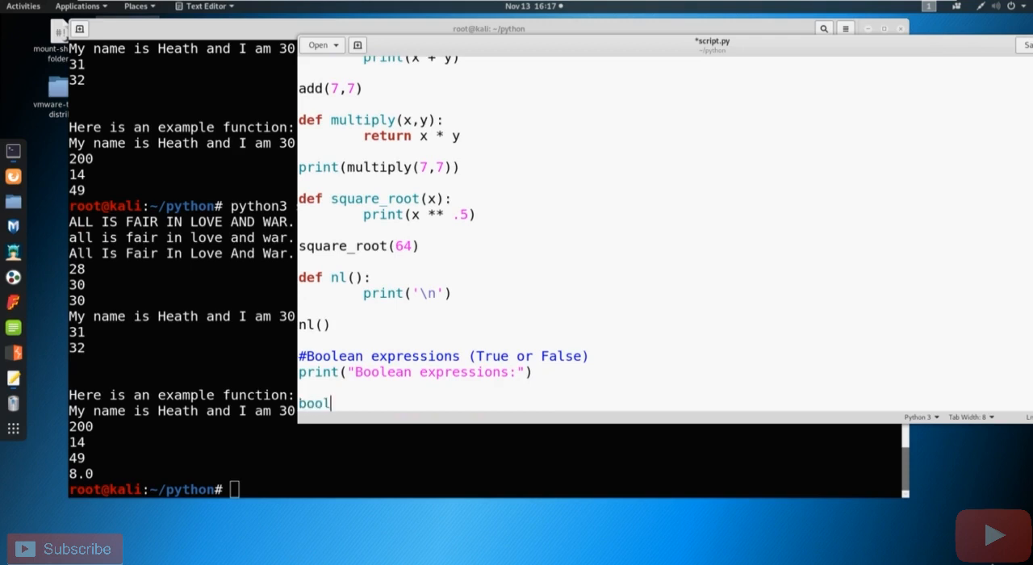
pyautogui.write('1 =')
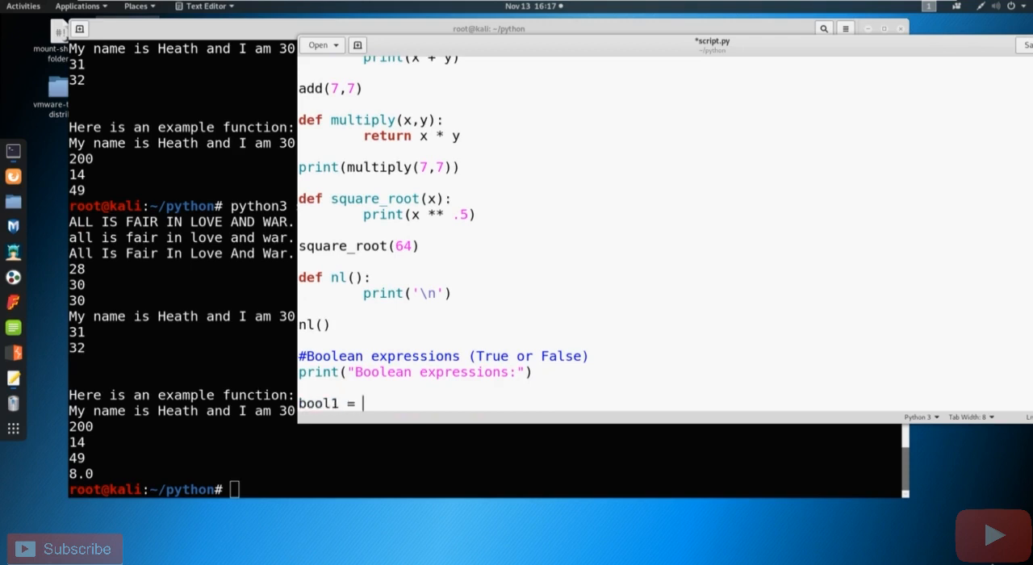
pyautogui.write('T')
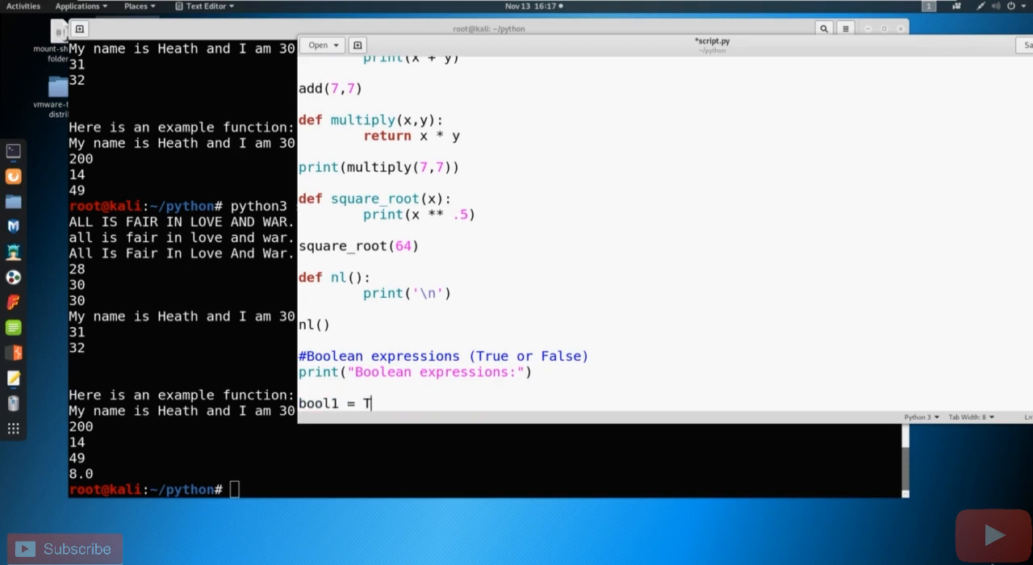
pyautogui.write('rue')
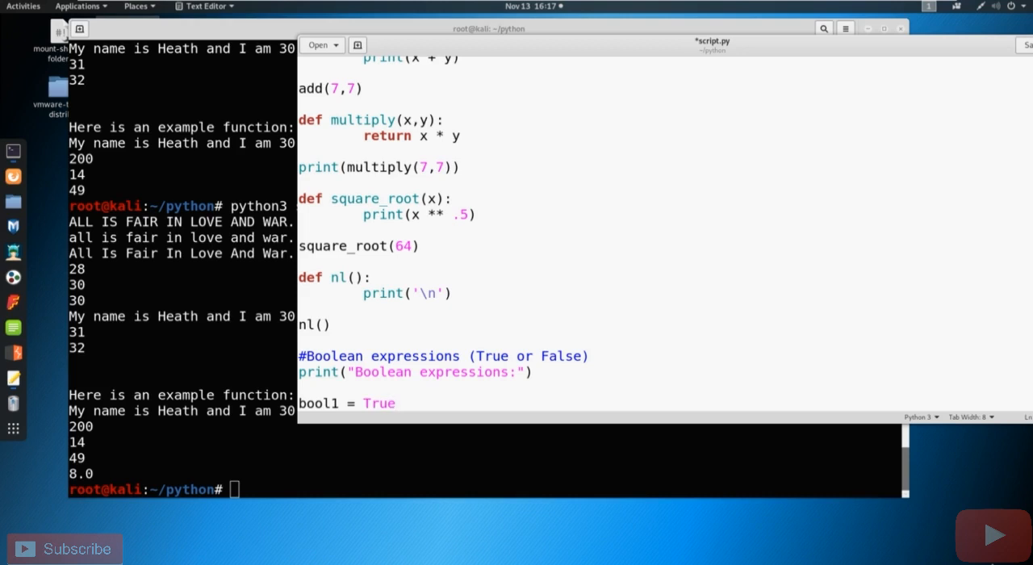
# Define bool2 = 3*3 == 9 on the next line
pyautogui.scroll(3)
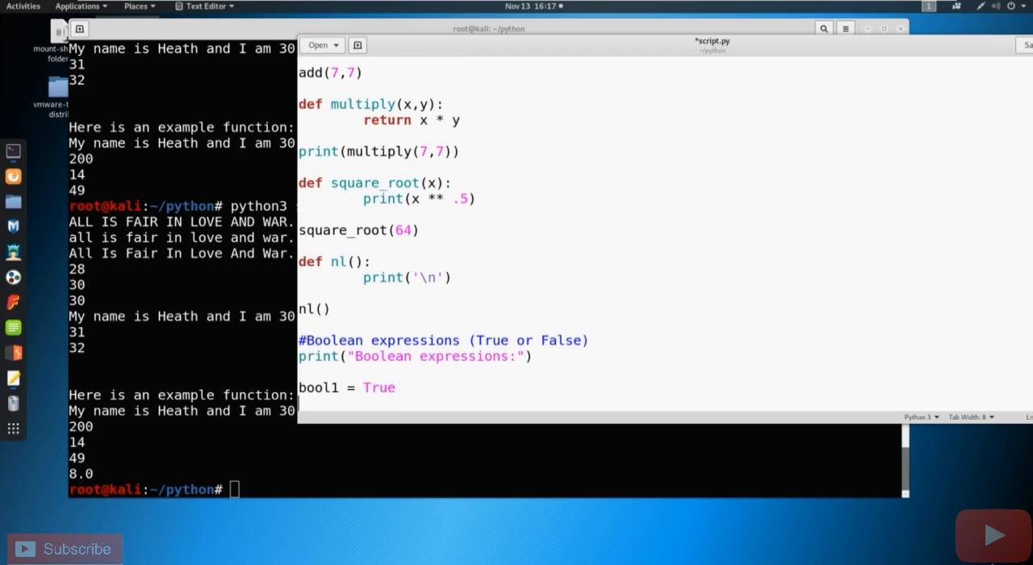
pyautogui.write('bool2 =')
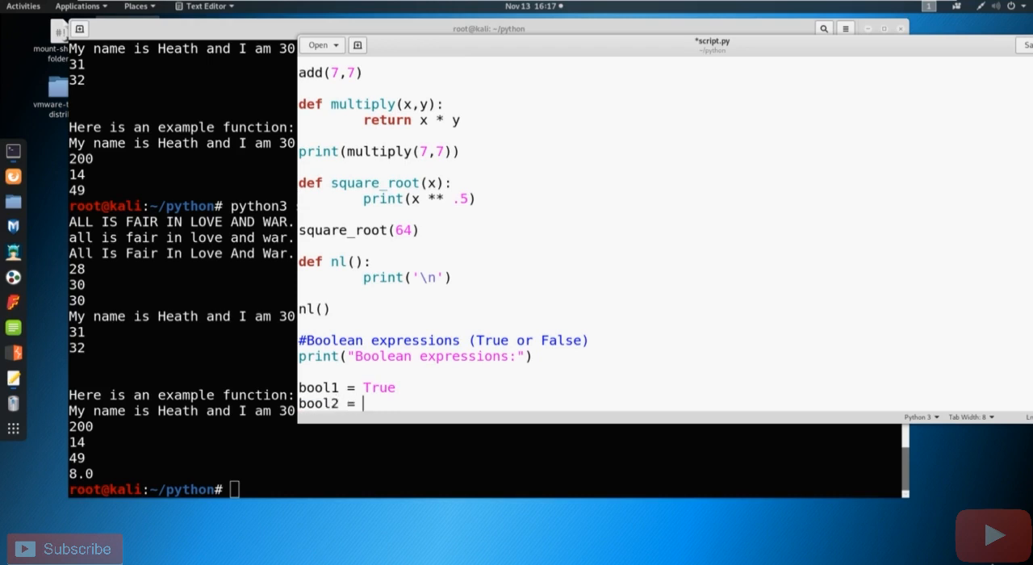
pyautogui.write('3')
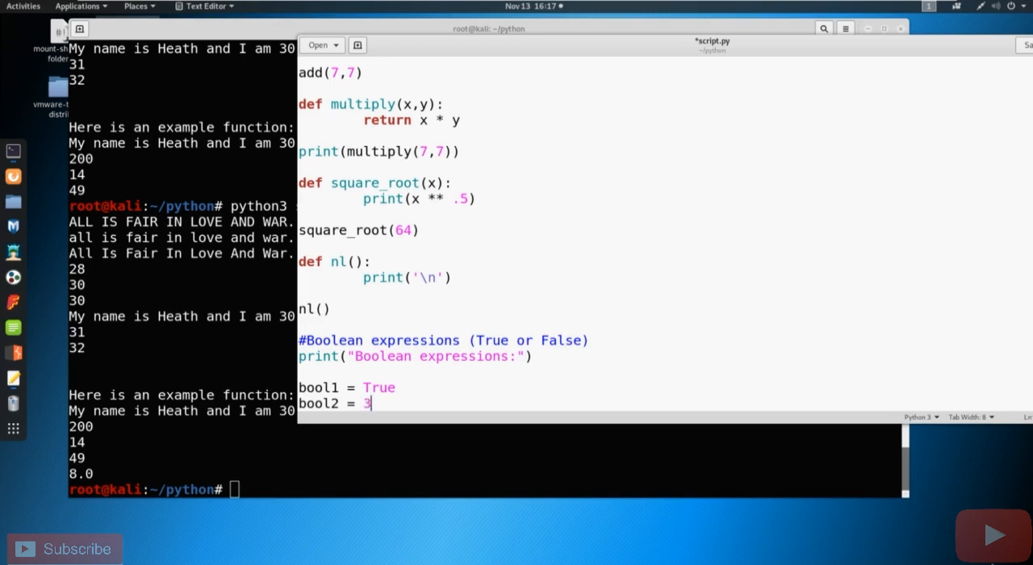
pyautogui.write('*3')
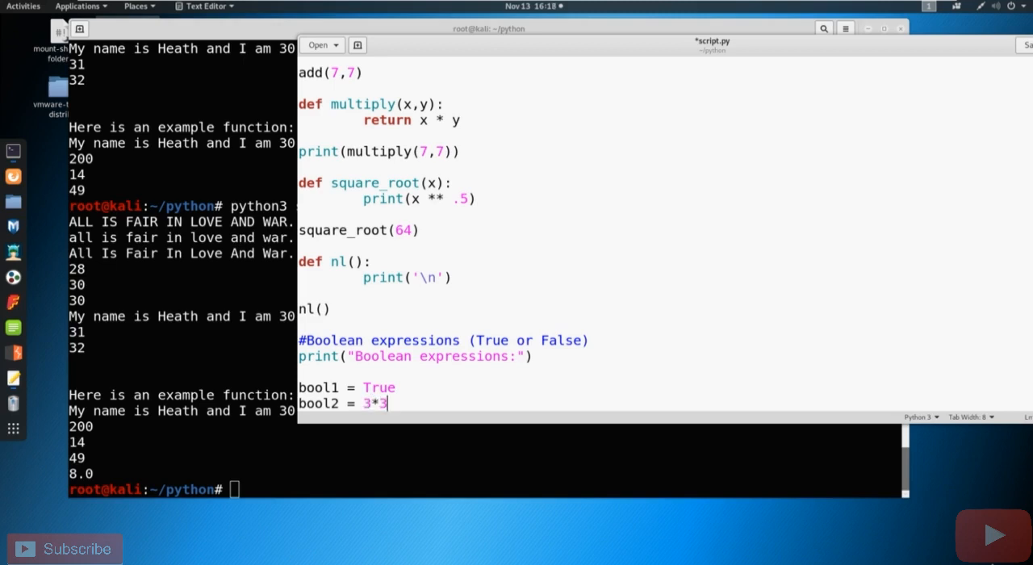
pyautogui.write('=')
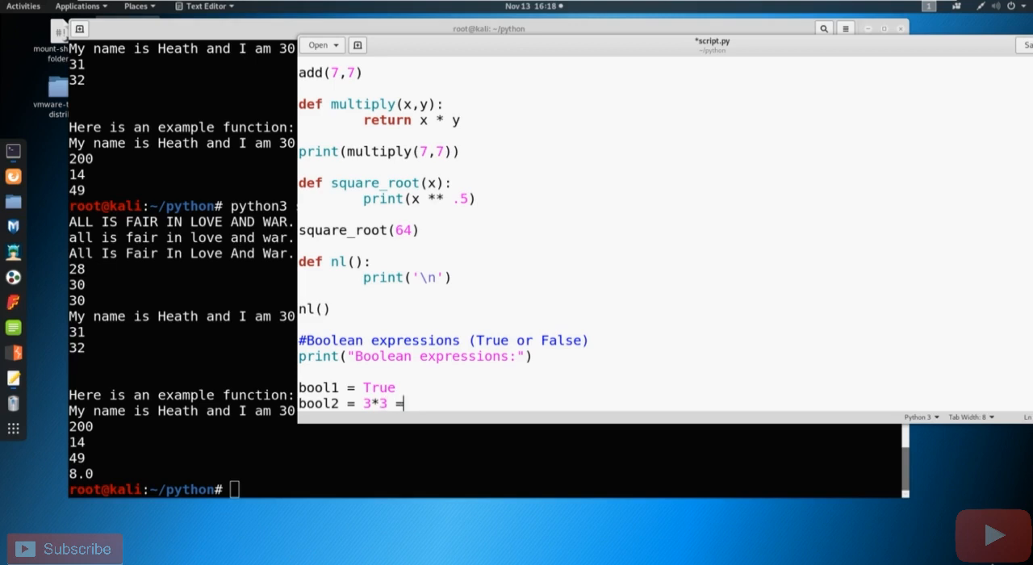
pyautogui.write('=')
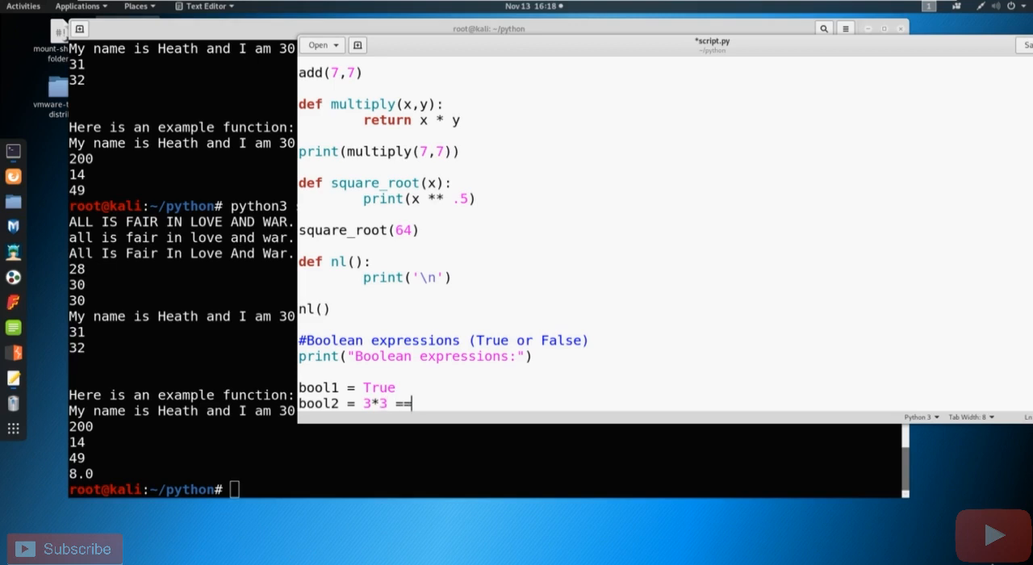
pyautogui.write('9')
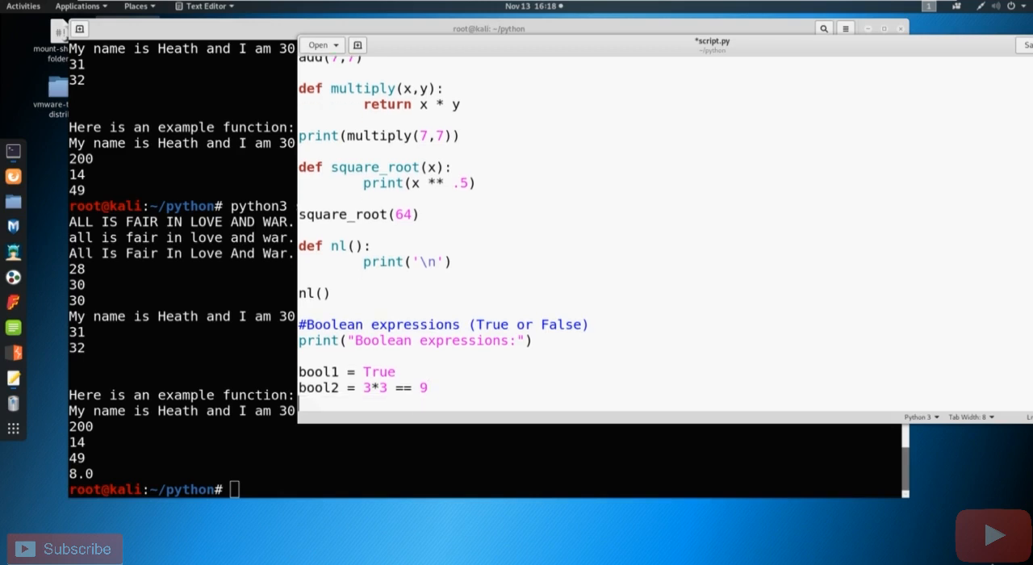
# Define bool3 = False and bool4 = 3*3 != 9
pyautogui.write('bool3 = Fal')
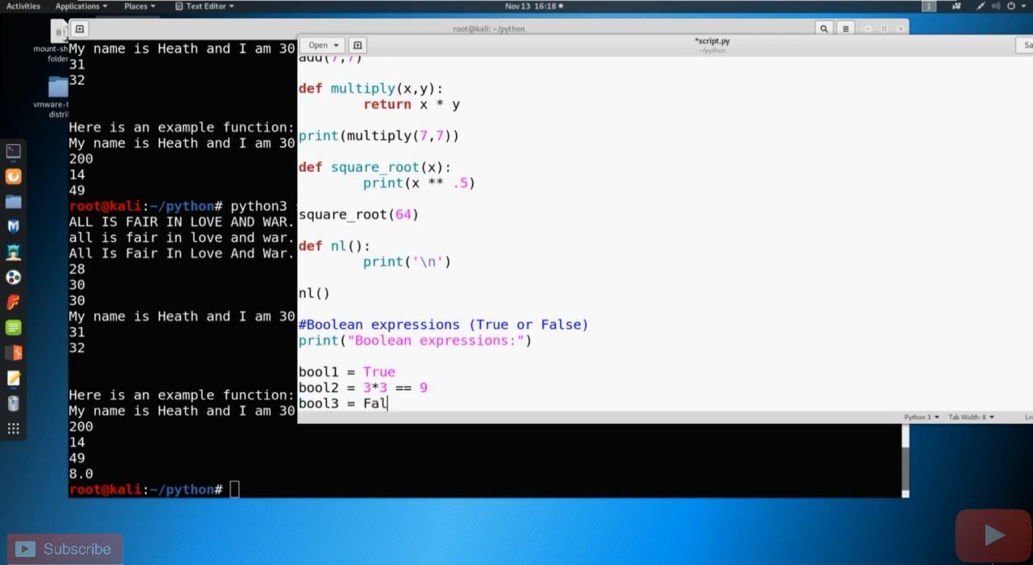
pyautogui.write('se')
pyautogui.write('boo')
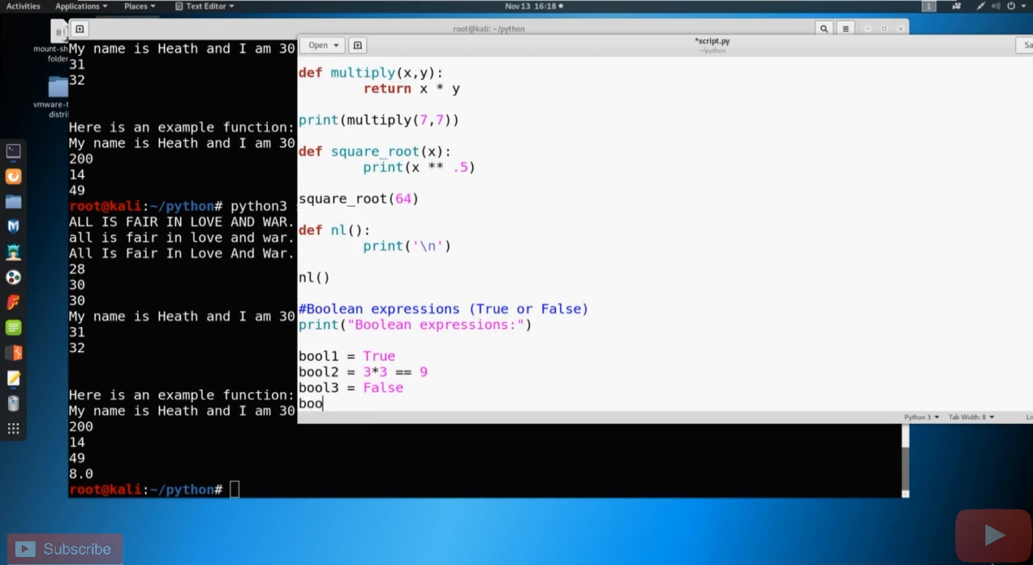
pyautogui.write('l4 =')
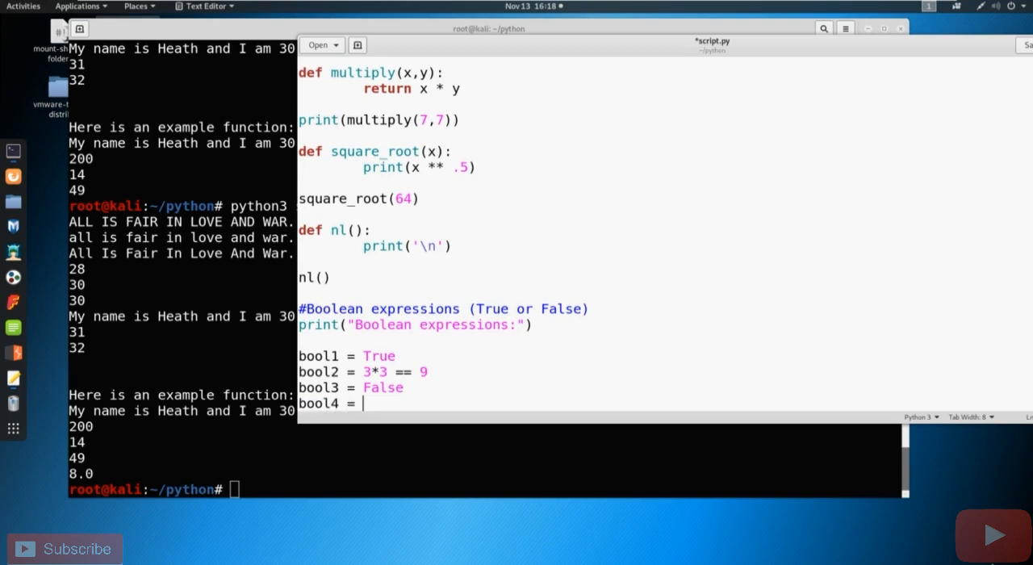
pyautogui.write('3*3')
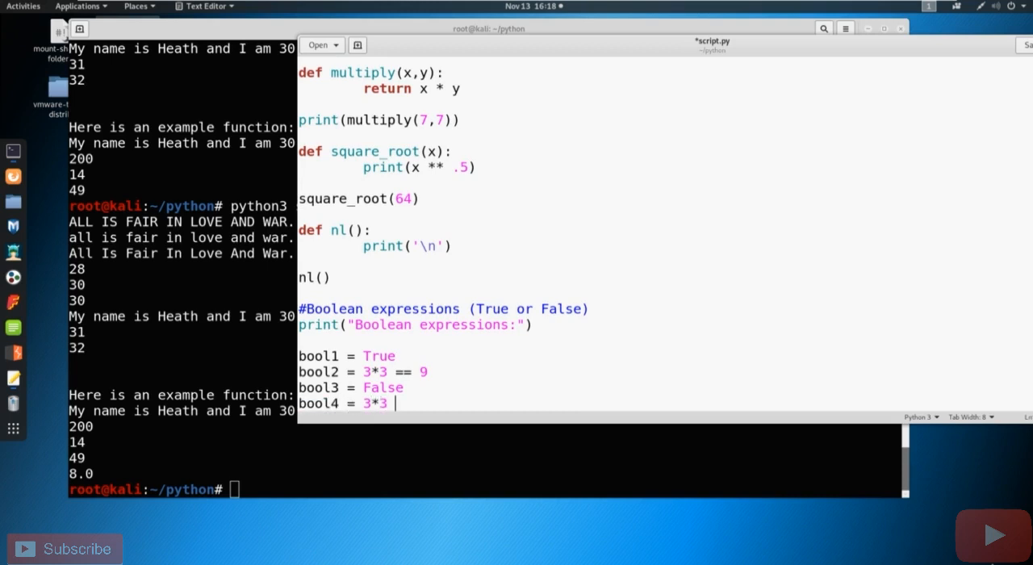
pyautogui.write('!=')
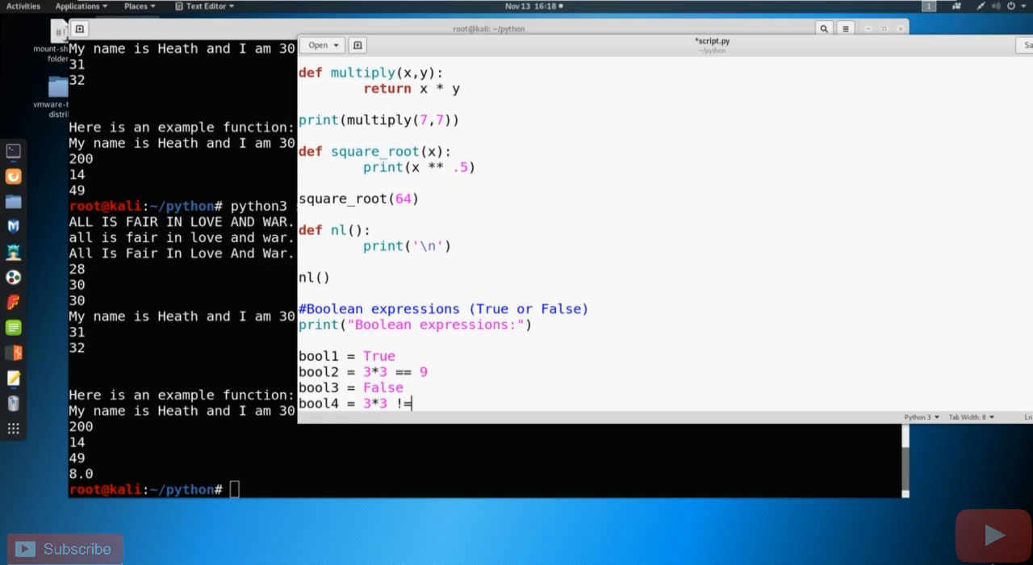
pyautogui.write('9')
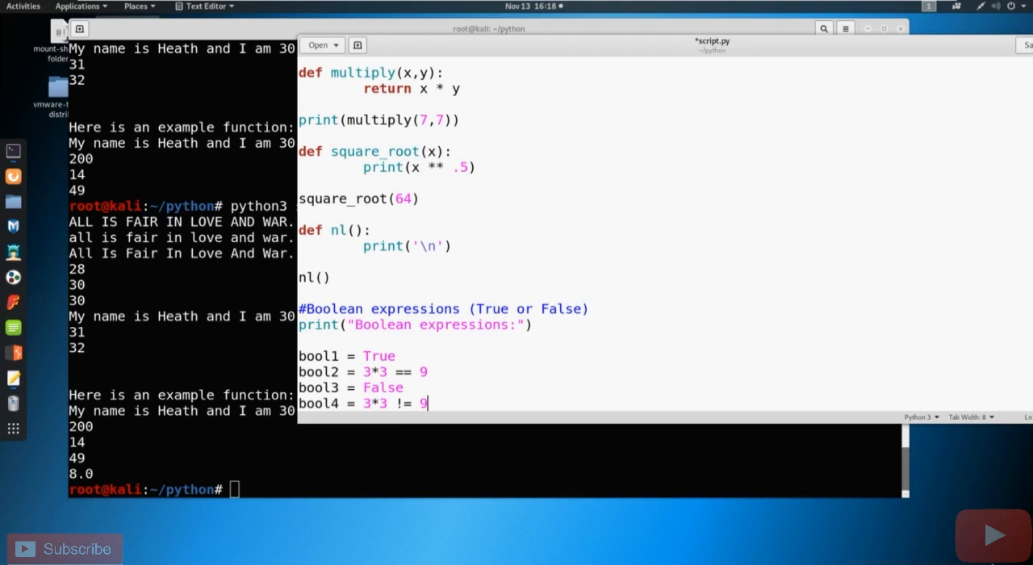
# Add print(bool1,bool2,bool3,bool4) below bool4
pyautogui.scroll(3)
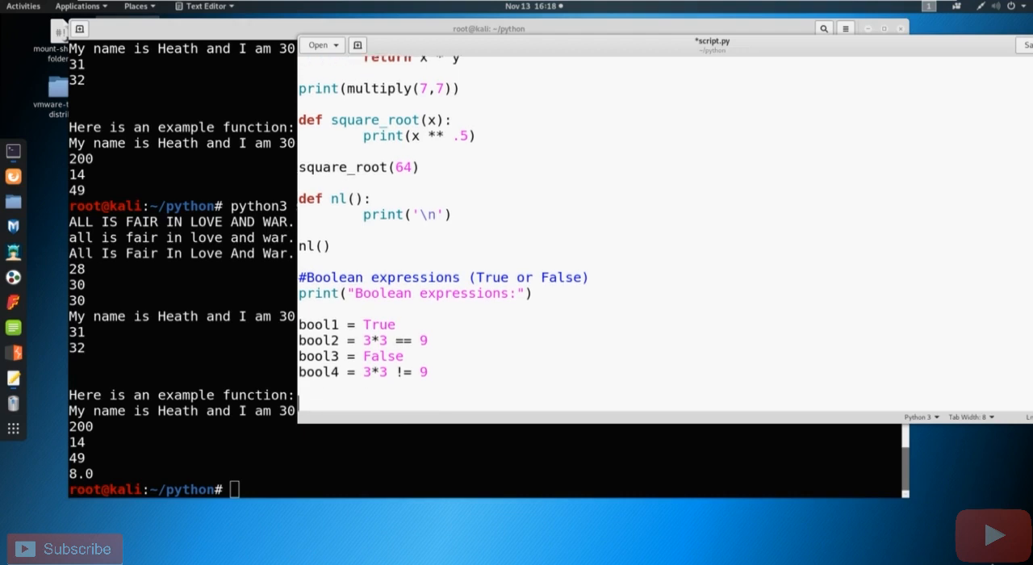
pyautogui.write('print')
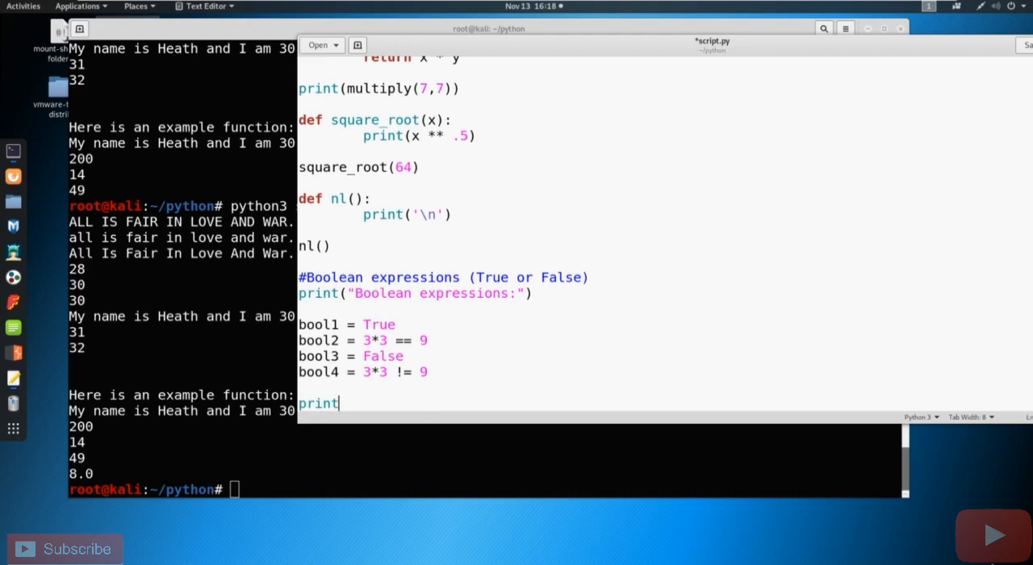
pyautogui.write('(bool1')
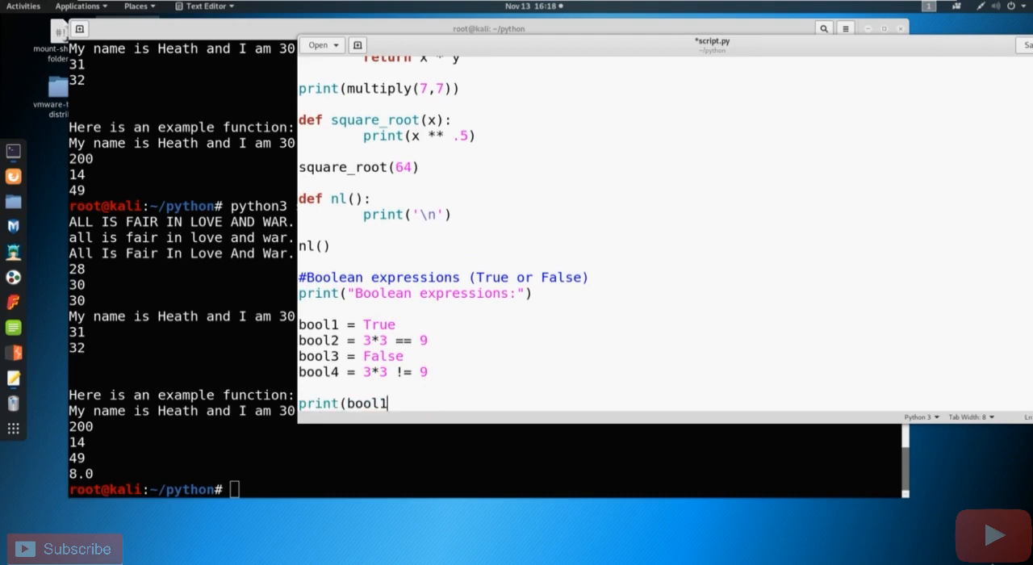
pyautogui.write(',bool2')
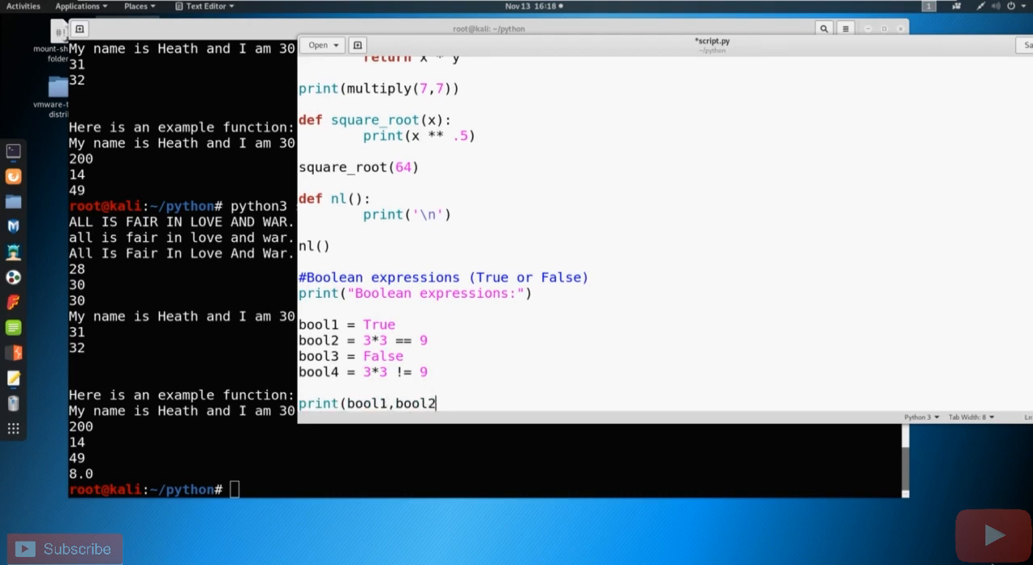
pyautogui.write(',bool3,bool')
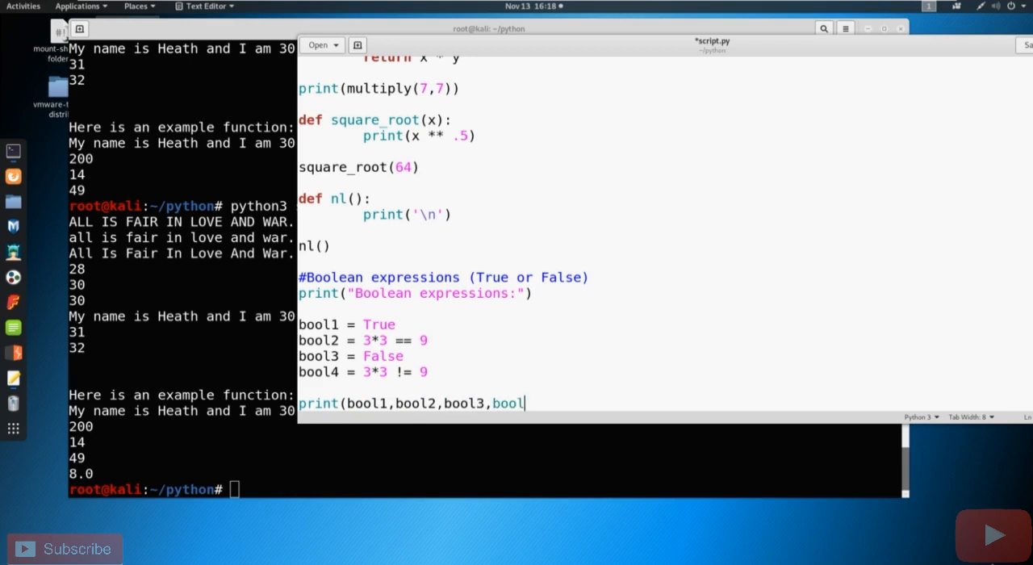
pyautogui.write('4')
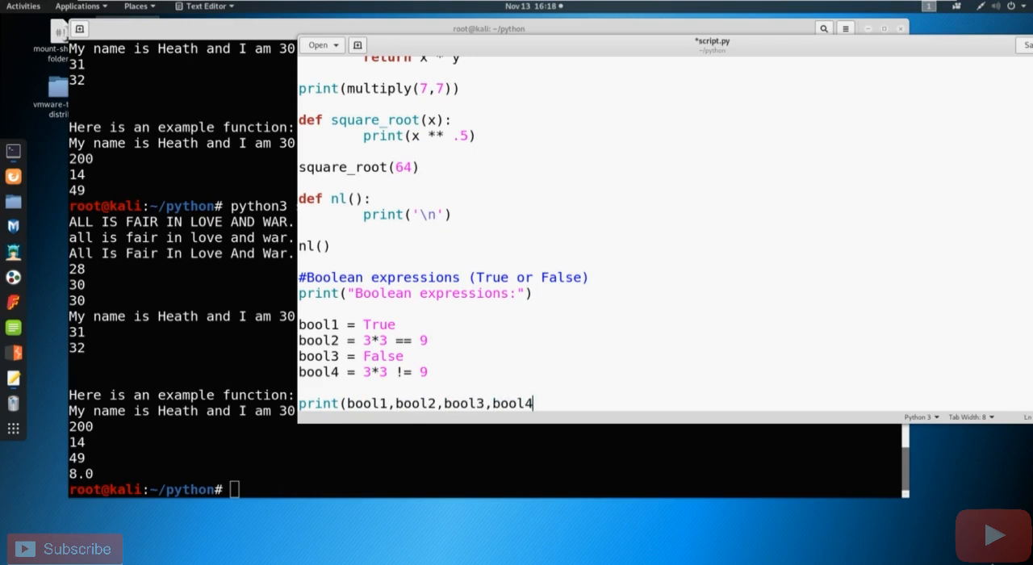
# Add print(type(bool1)) on the next line
pyautogui.scroll(3)
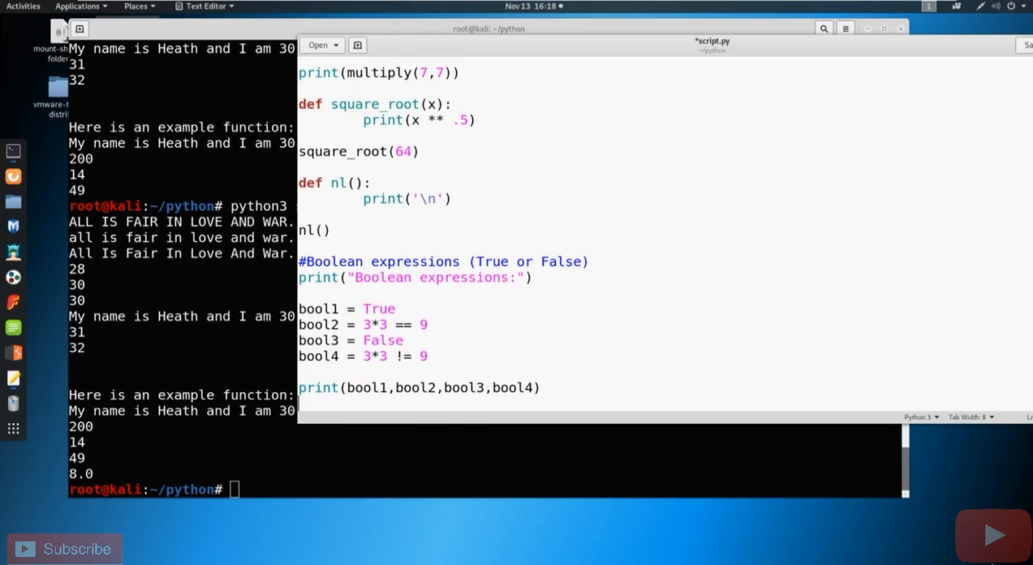
pyautogui.write('print(')
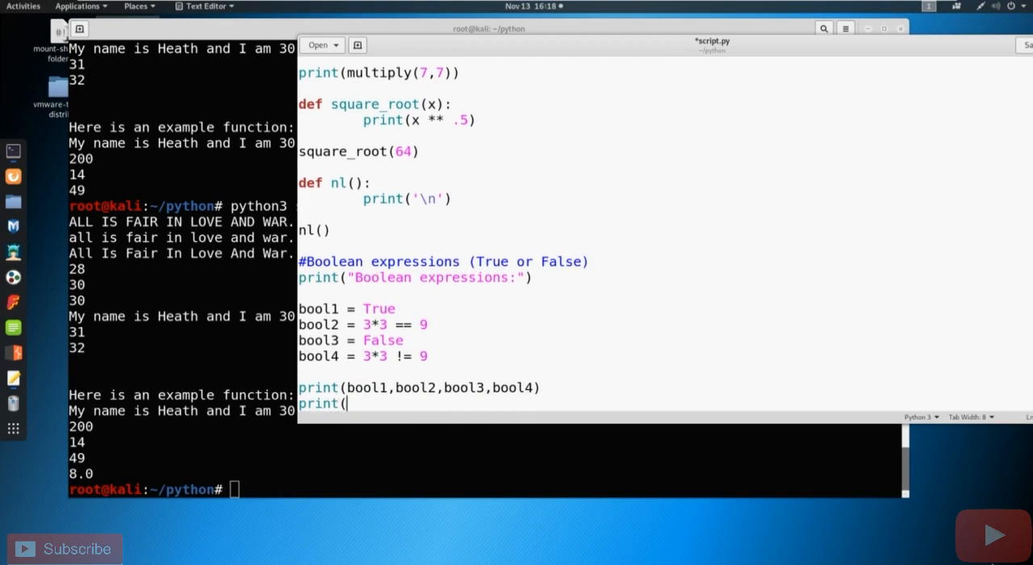
pyautogui.write('type(')
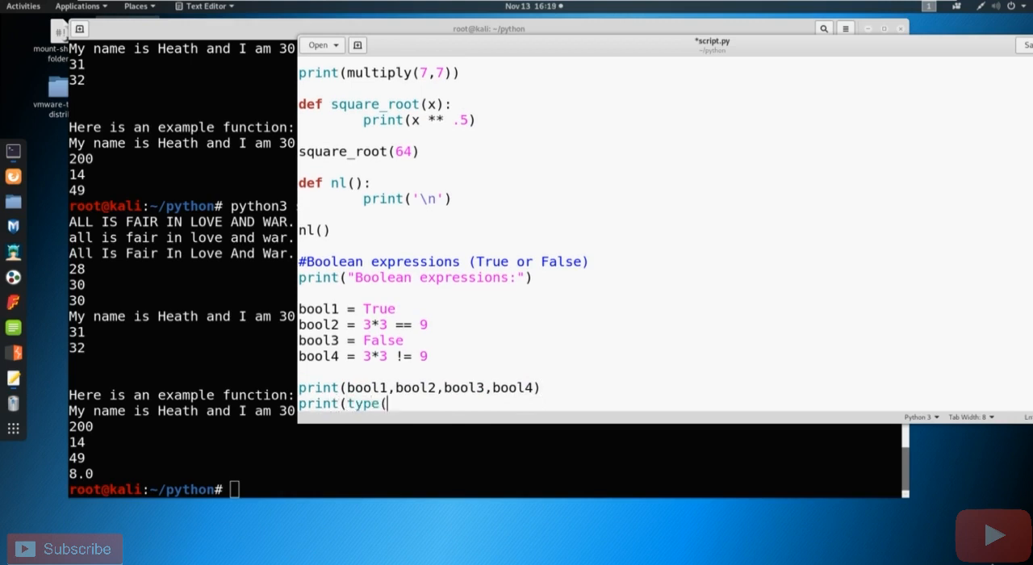
pyautogui.write('bool1))')
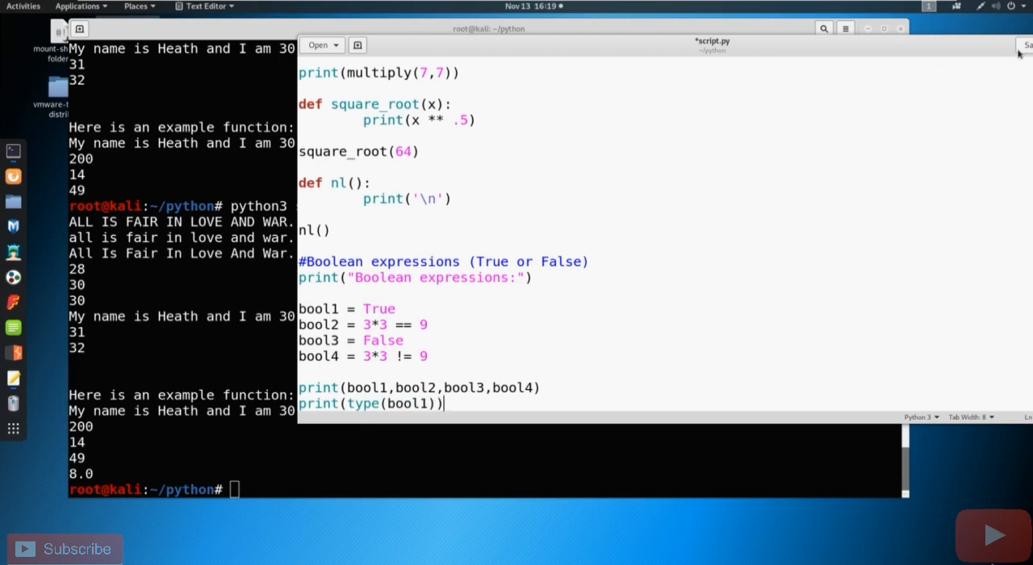
pyautogui.moveTo(1027, 48)
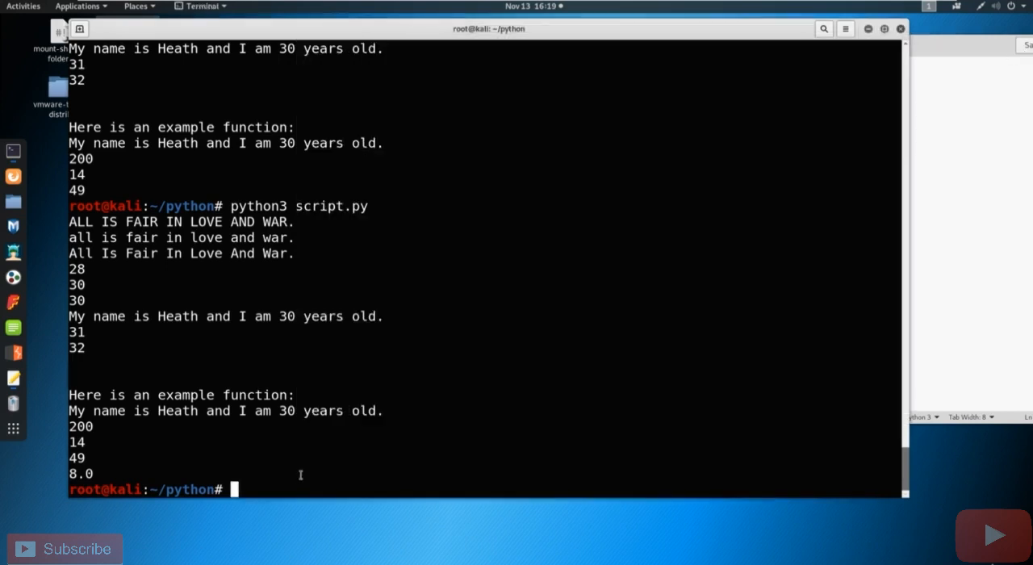
# Run python3 script.py, showing True True False False and <class 'bool'>
pyautogui.write('python3 script.py')
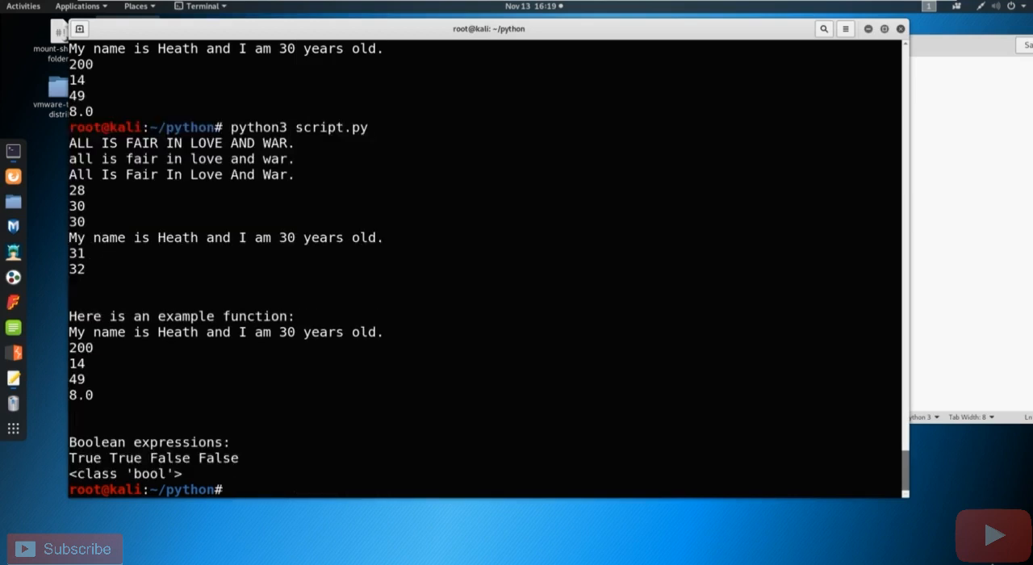
pyautogui.moveTo(397, 297)
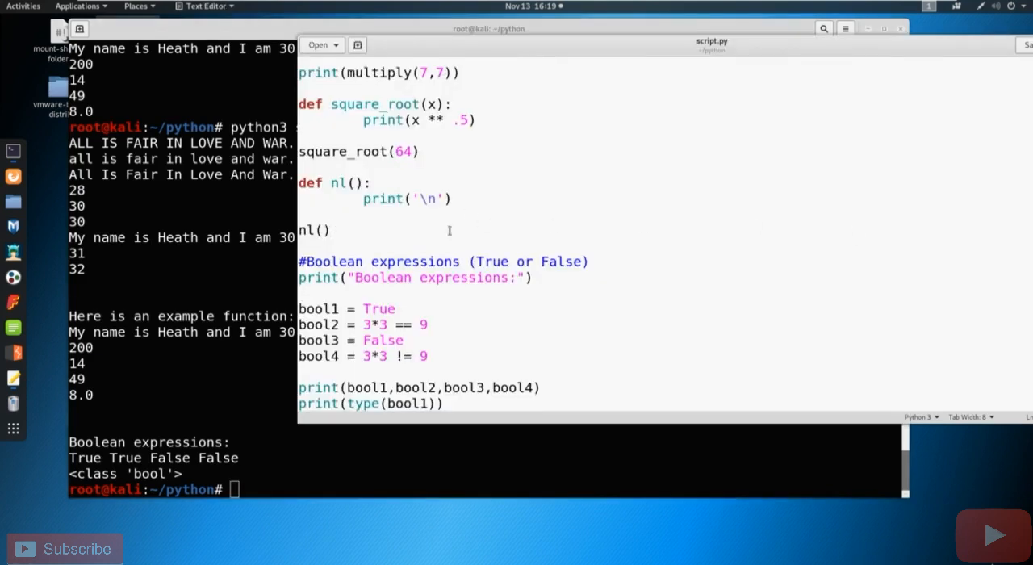
pyautogui.click(329, 229)
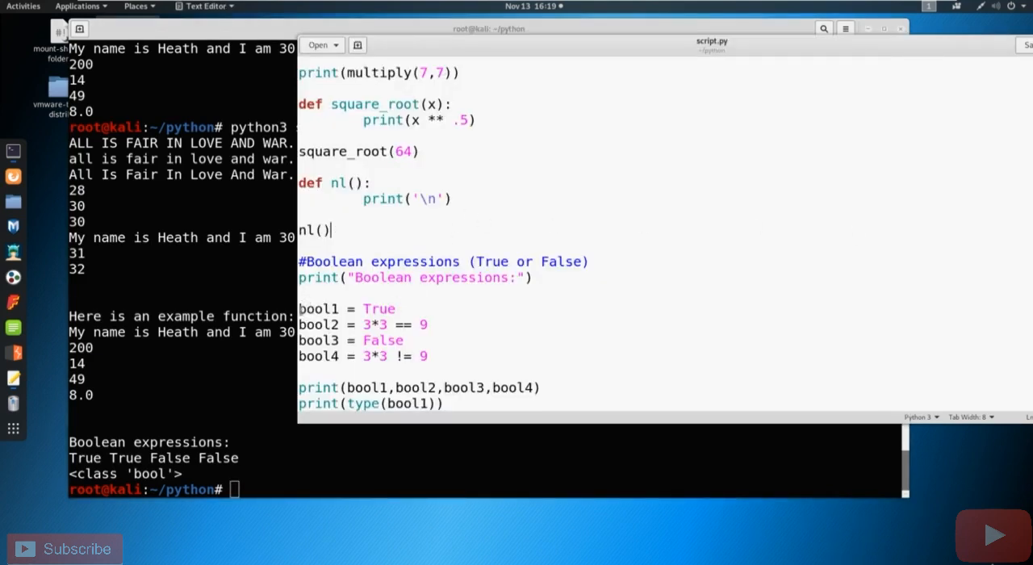
pyautogui.moveTo(301, 309); pyautogui.dragTo(428, 355)
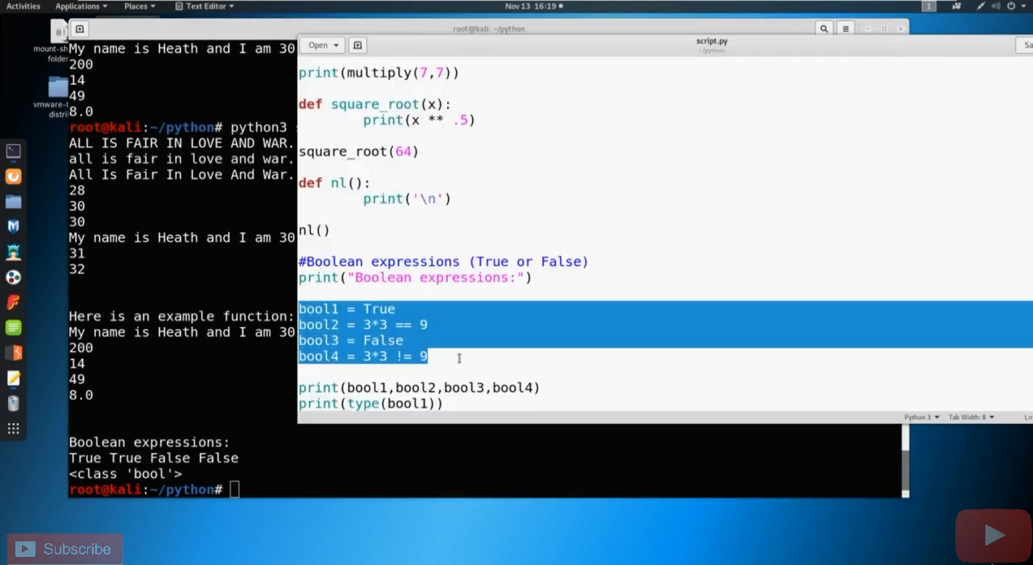
pyautogui.click(459, 357)
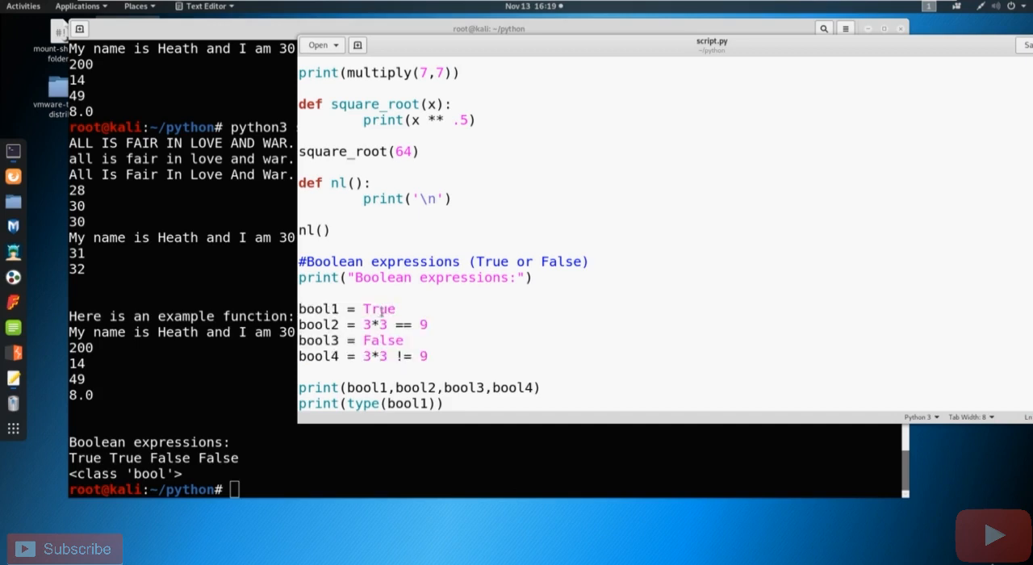
pyautogui.doubleClick(378, 308)
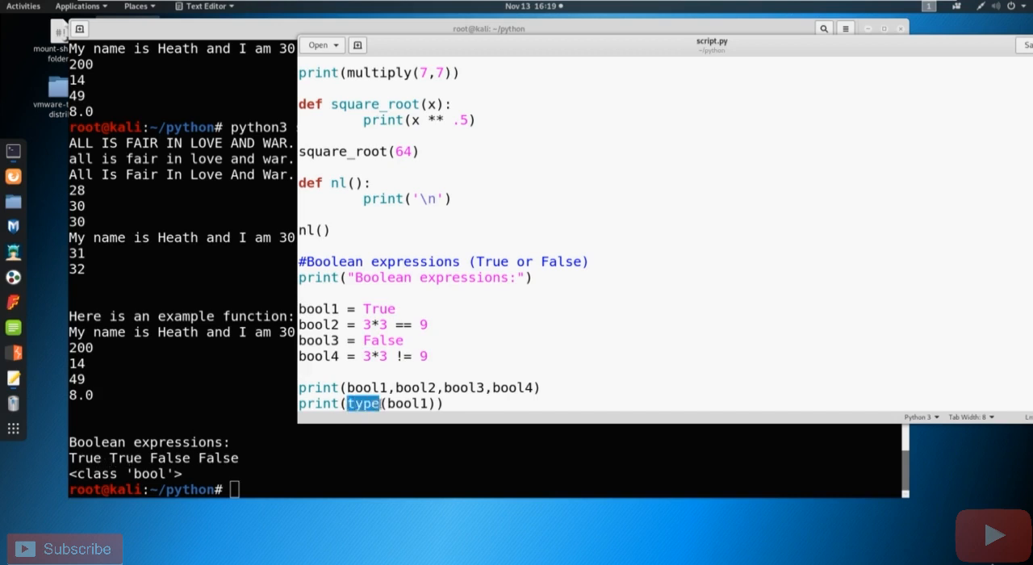
pyautogui.doubleClick(407, 404)
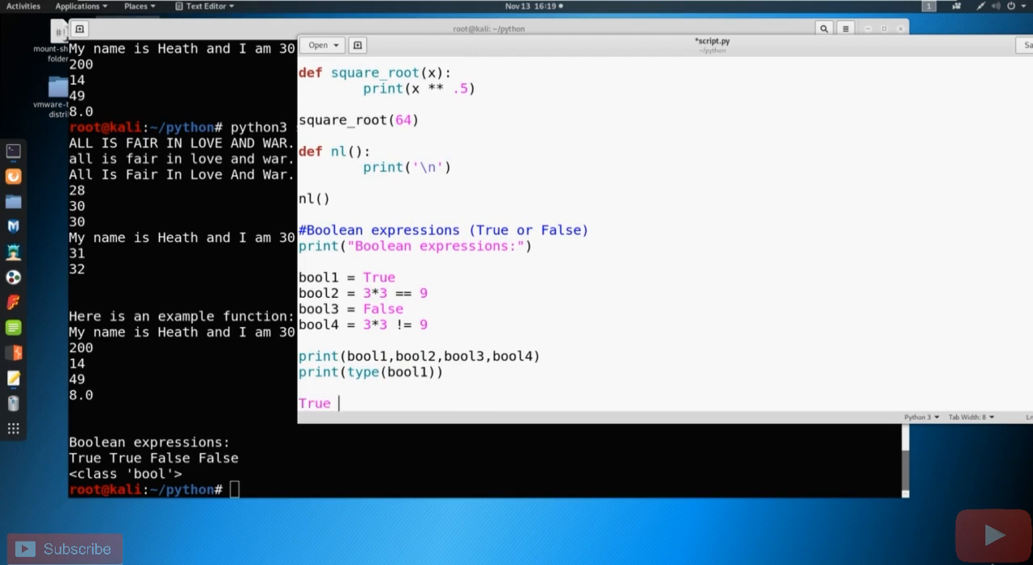
# Define bool5 = "True" and add print(type(bool5)), which shows <class 'str'> when run
pyautogui.write('"True"')
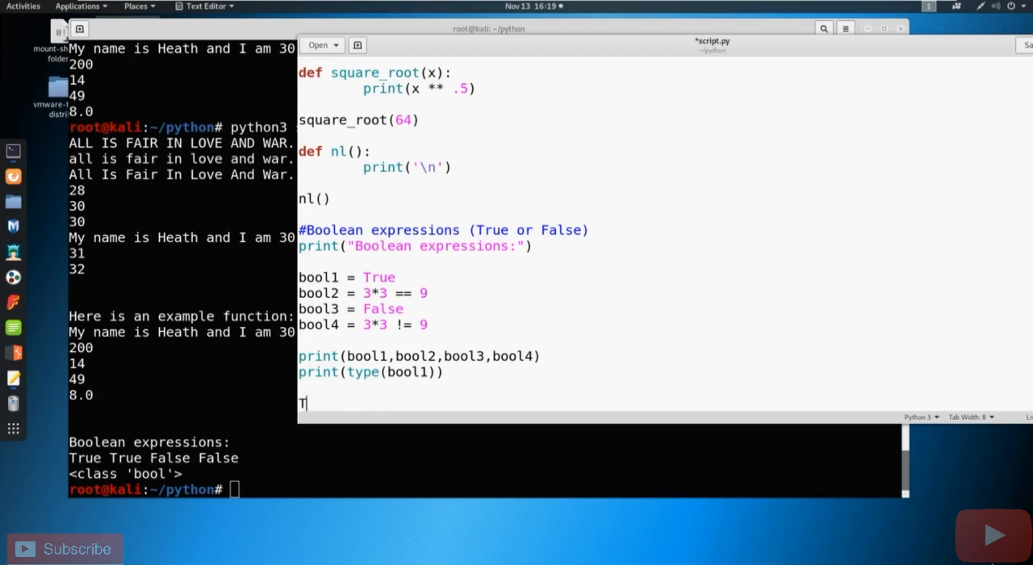
pyautogui.write('bool5 = "True')
pyautogui.write('pr')
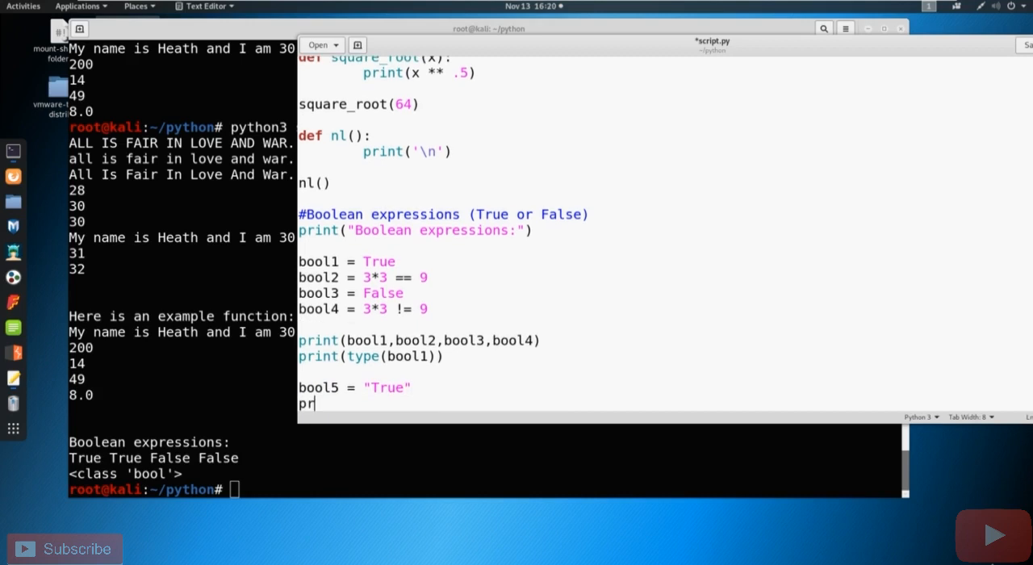
pyautogui.write('int(')
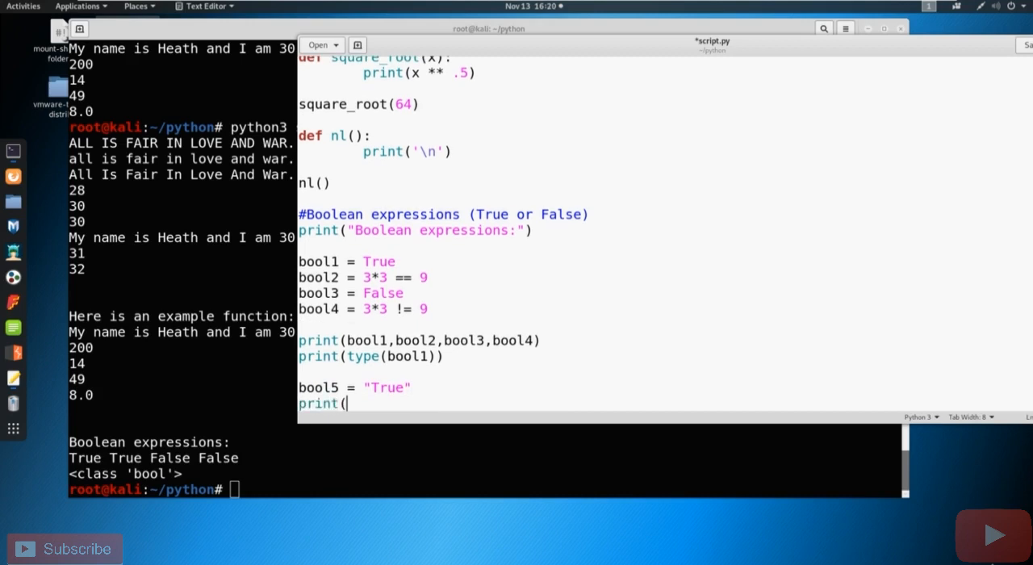
pyautogui.write('type(boo')
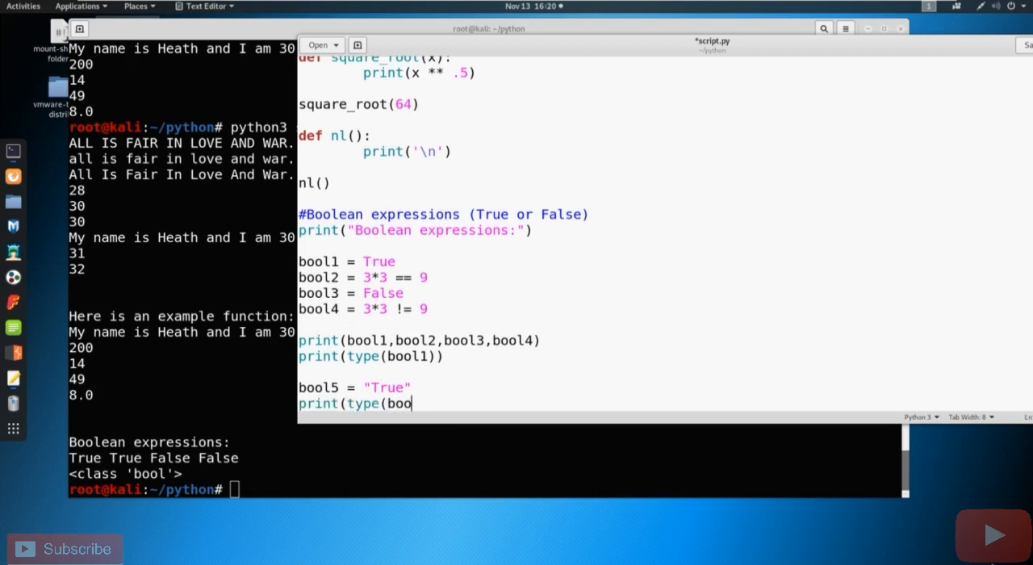
pyautogui.write('l5))')
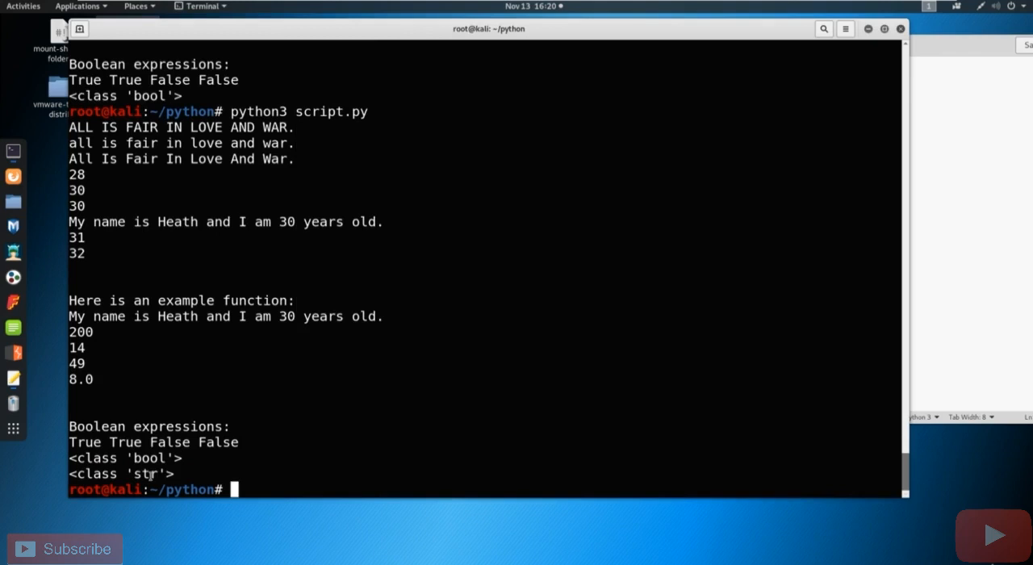
pyautogui.doubleClick(145, 474)
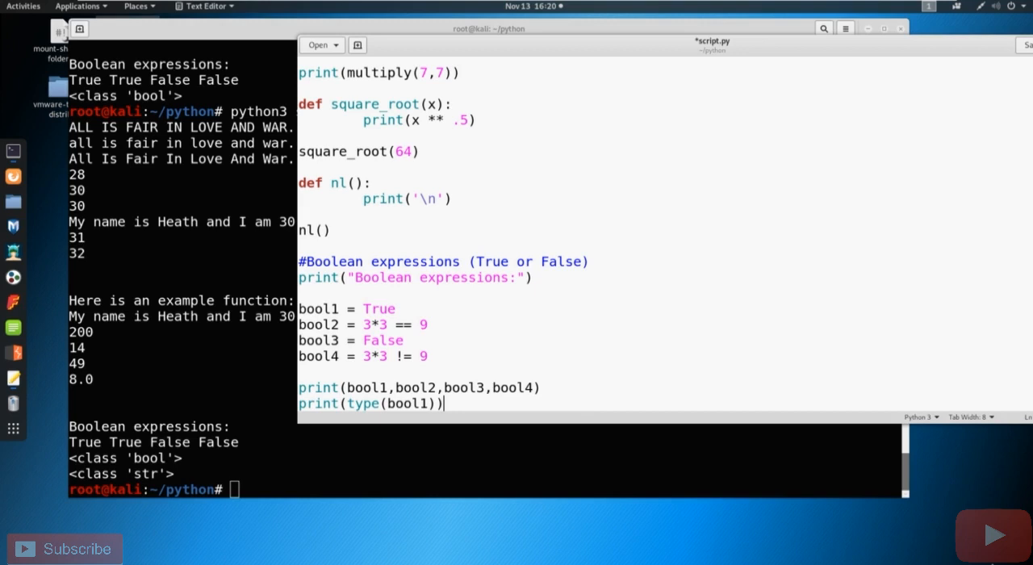
pyautogui.moveTo(620, 346)
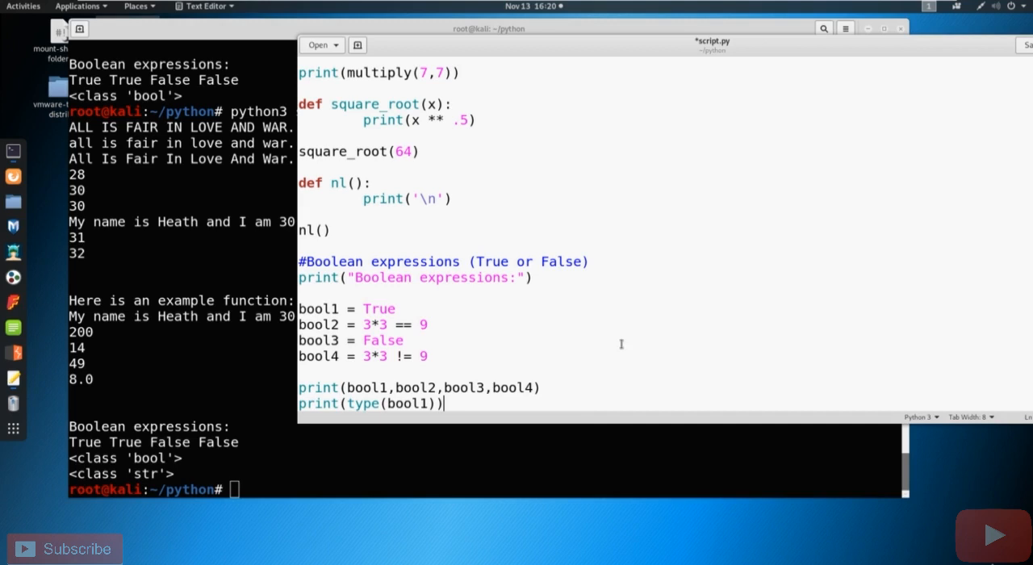